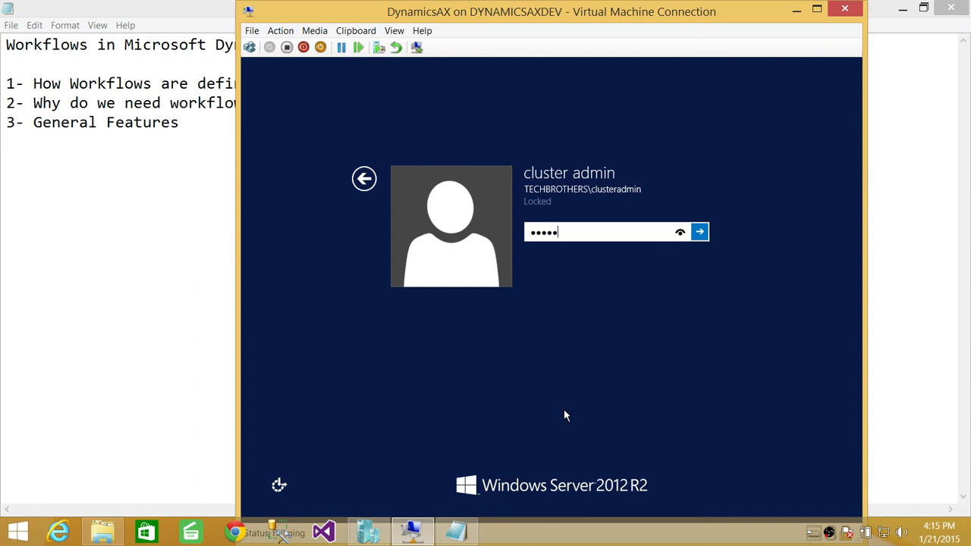
Step: Sign in to unlock the session, open System administration, and show the module list
type("••")
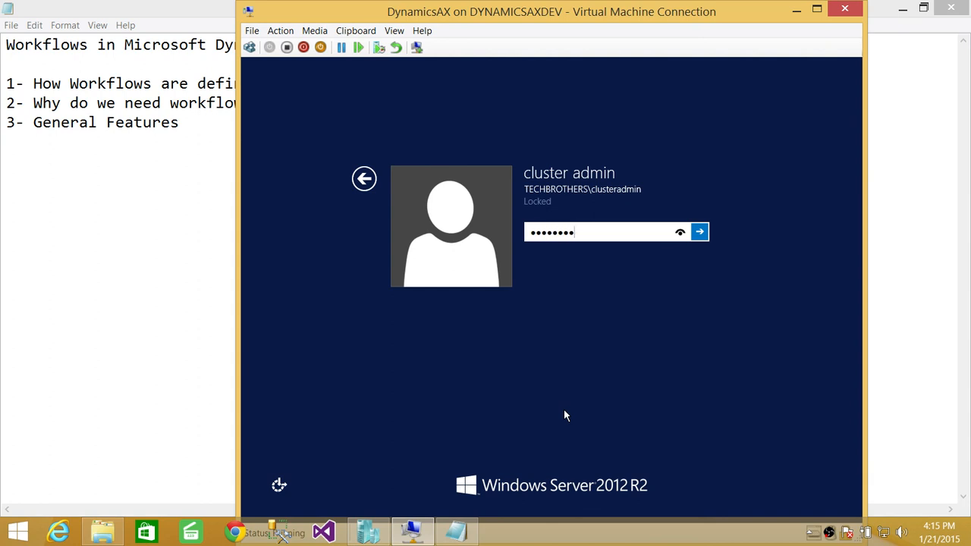
left_click(697, 232)
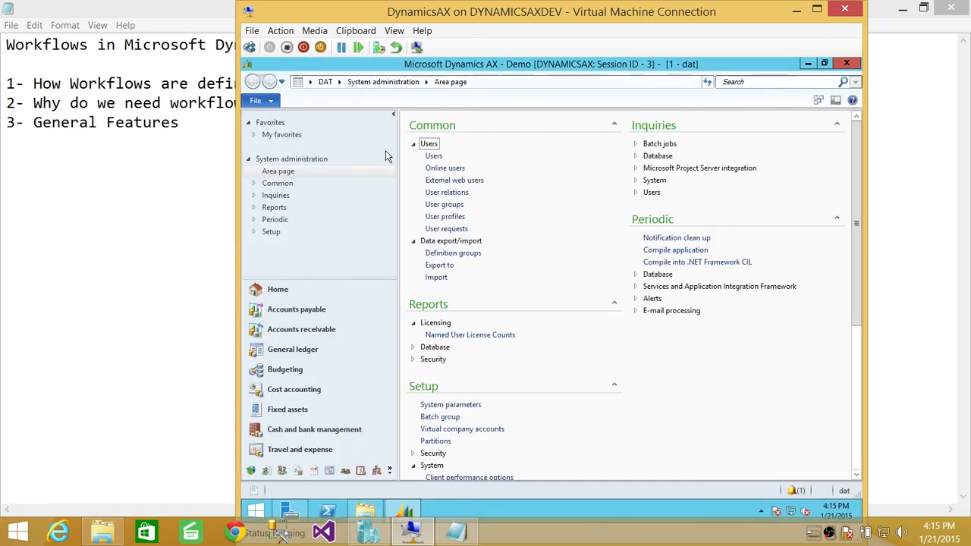
left_click(278, 171)
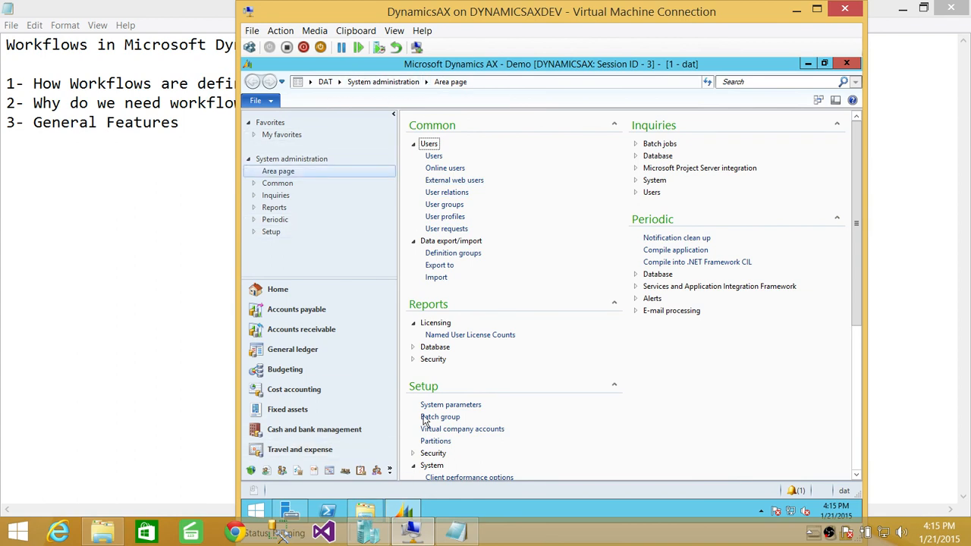
left_click(339, 82)
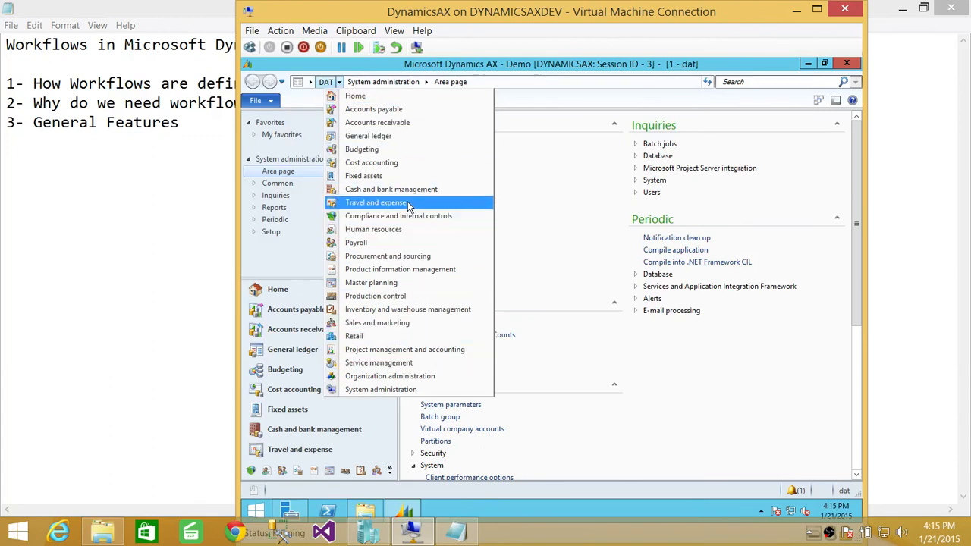
mouse_move(377, 122)
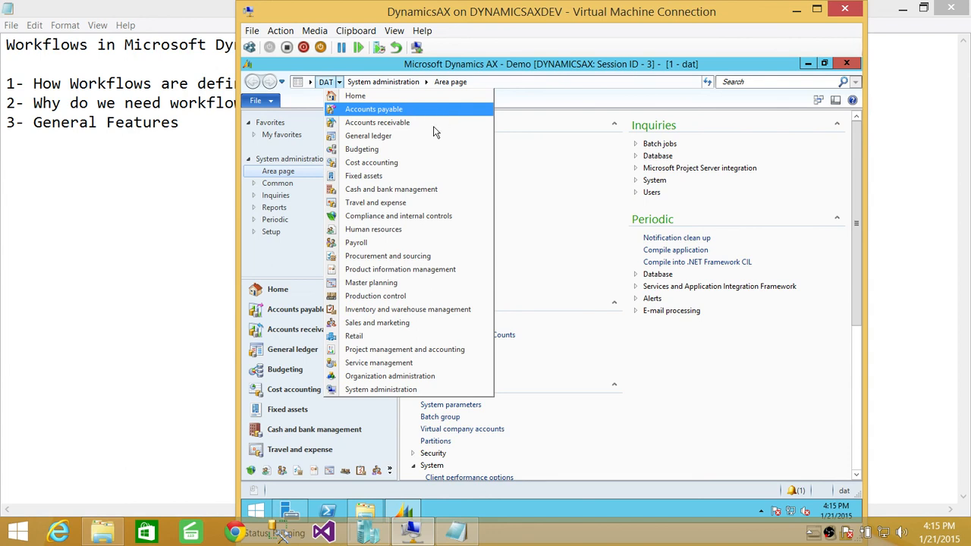
mouse_move(410, 123)
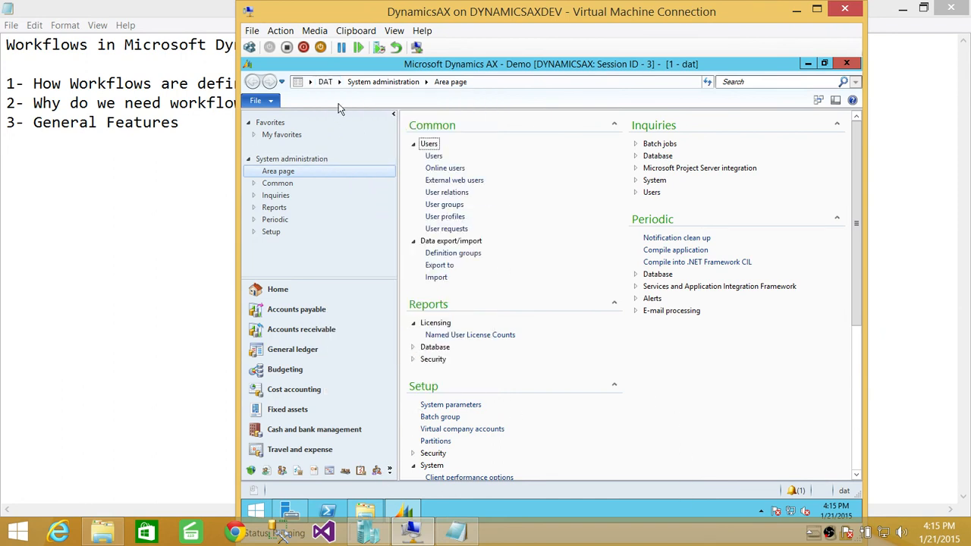
mouse_move(459, 372)
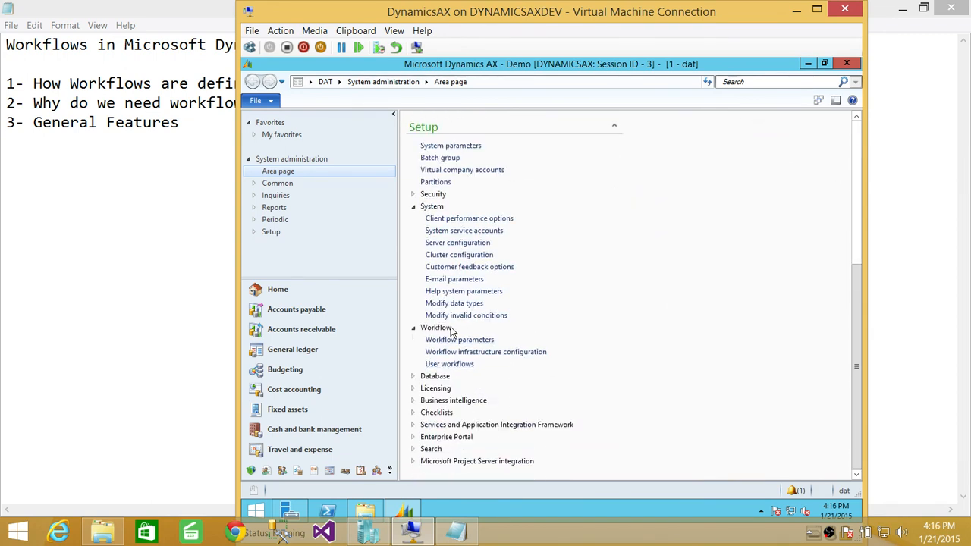
mouse_move(515, 348)
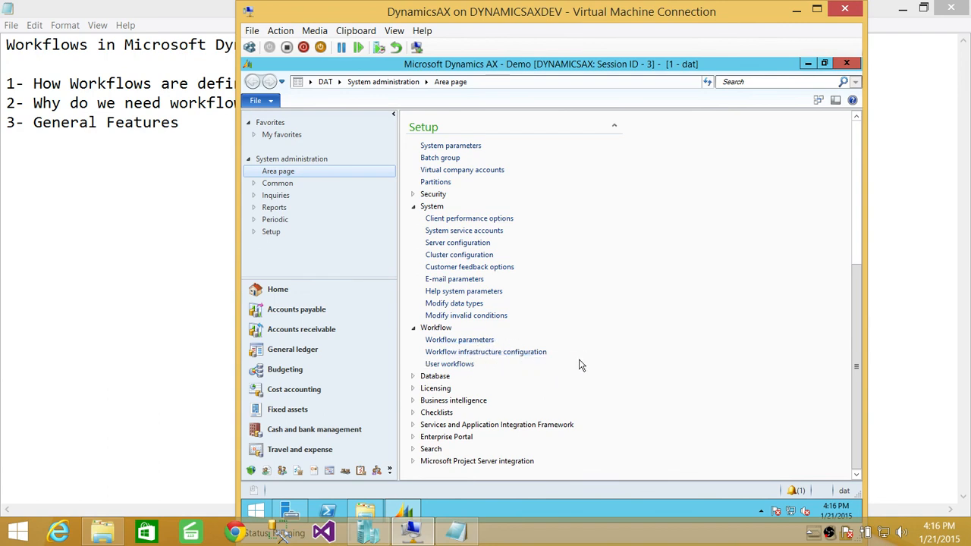
mouse_move(449, 364)
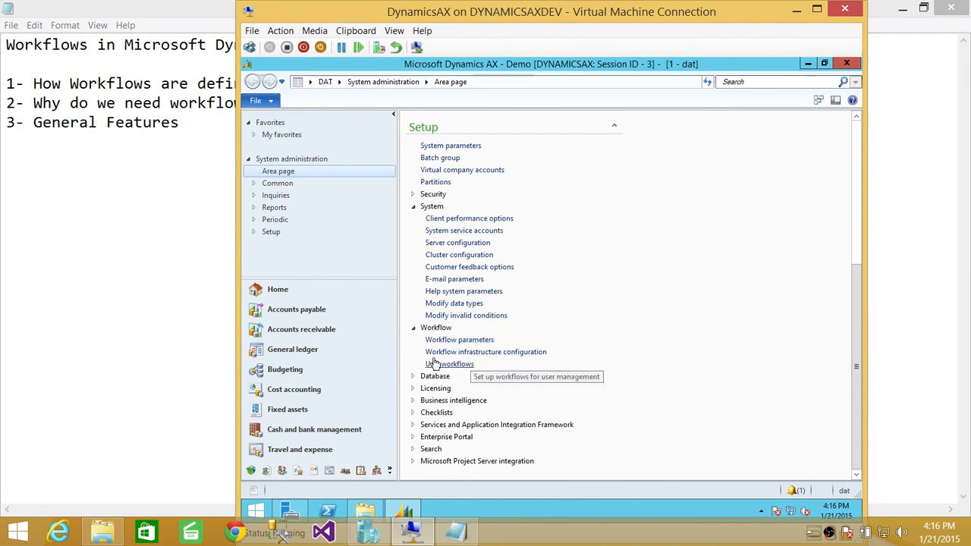
mouse_move(490, 364)
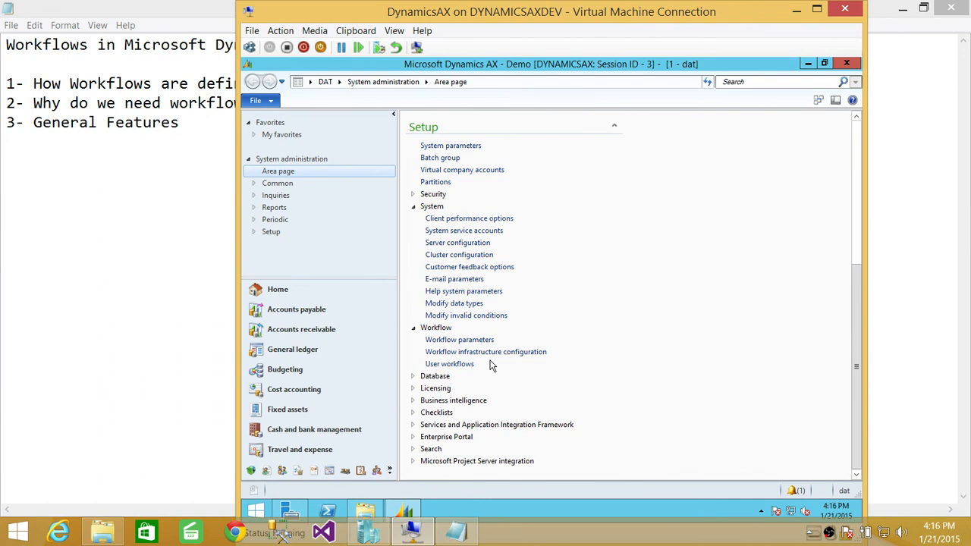
mouse_move(594, 346)
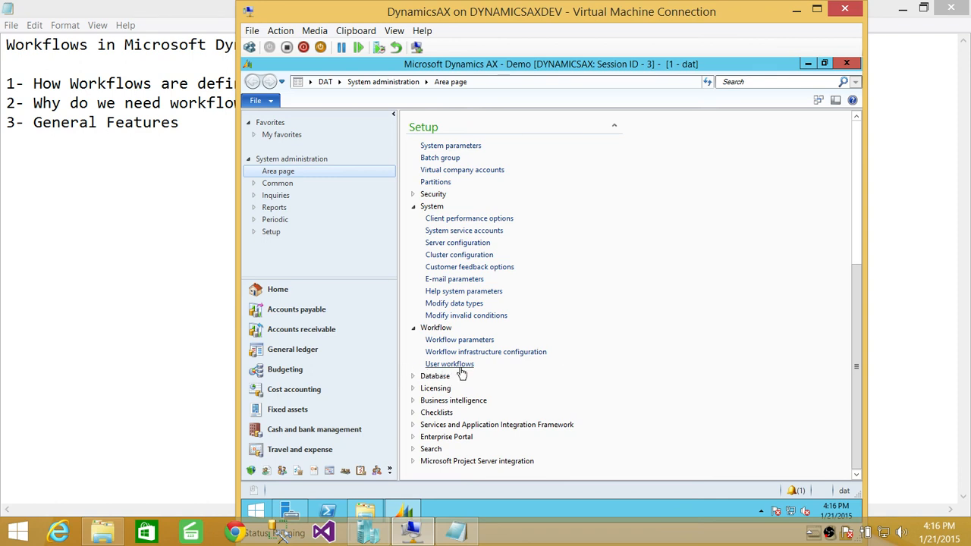
mouse_move(360, 324)
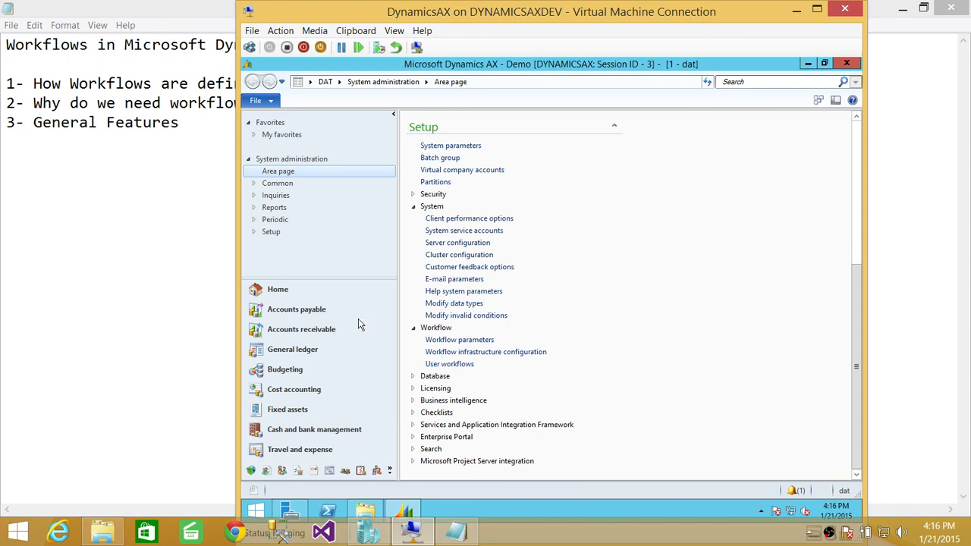
Step: Open Accounts payable workflows and browse the new-workflow type list without creating one
left_click(295, 308)
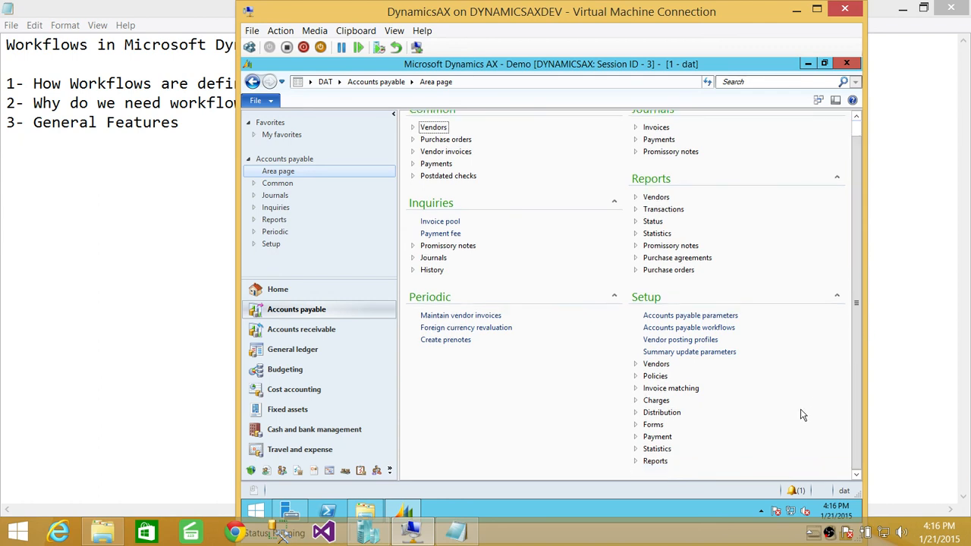
mouse_move(689, 315)
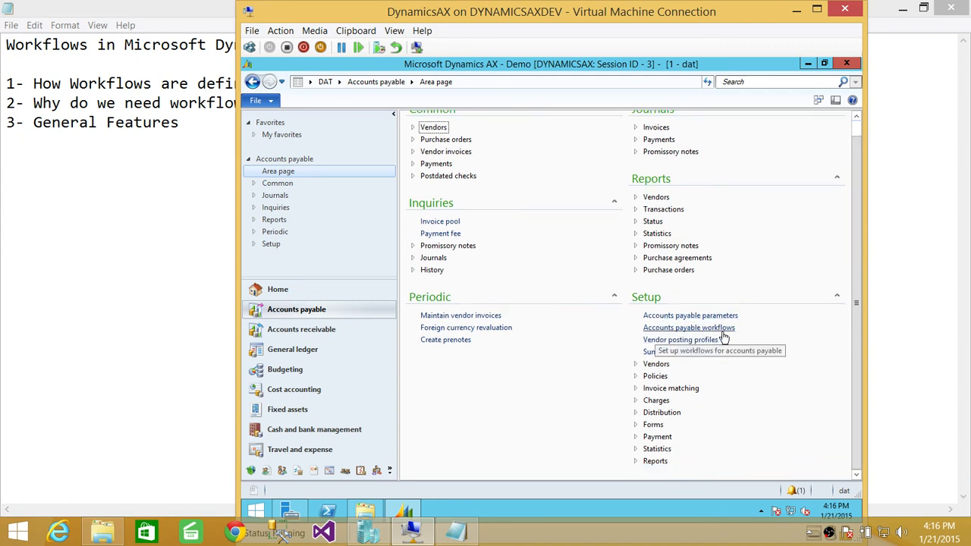
left_click(689, 327)
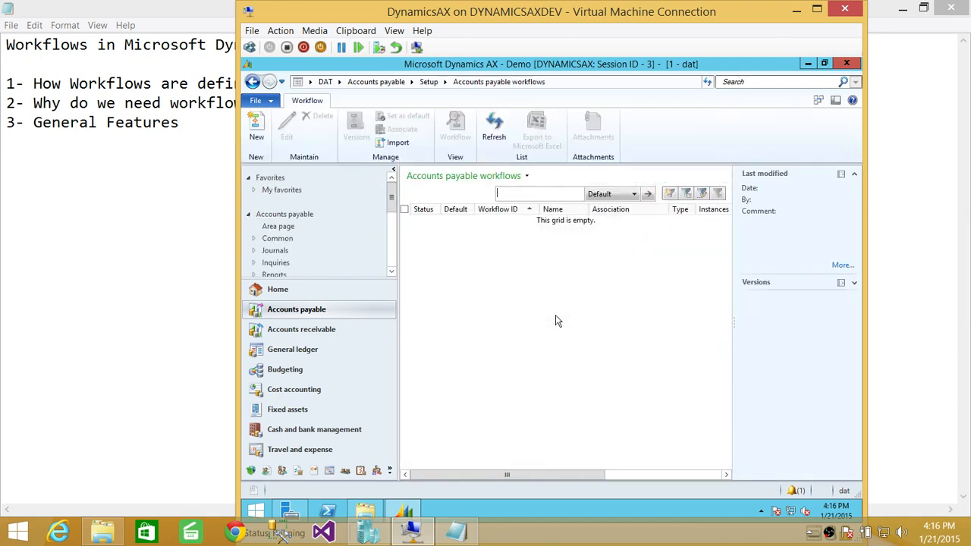
left_click(256, 125)
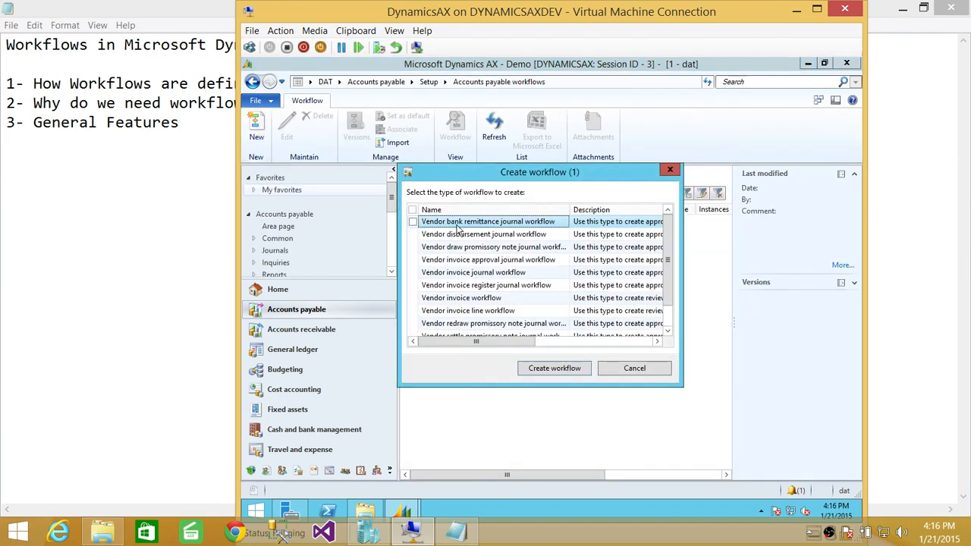
scroll("down", 3)
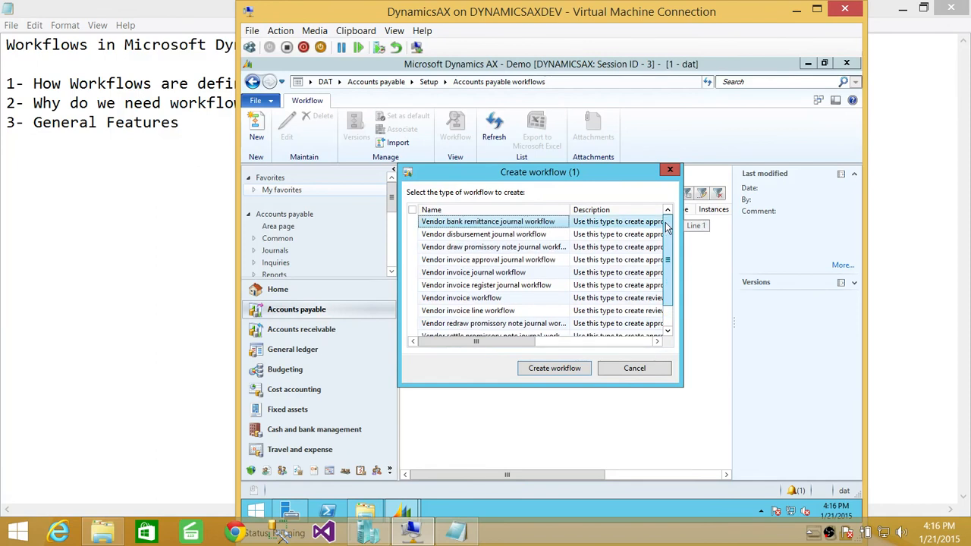
scroll("down", 3)
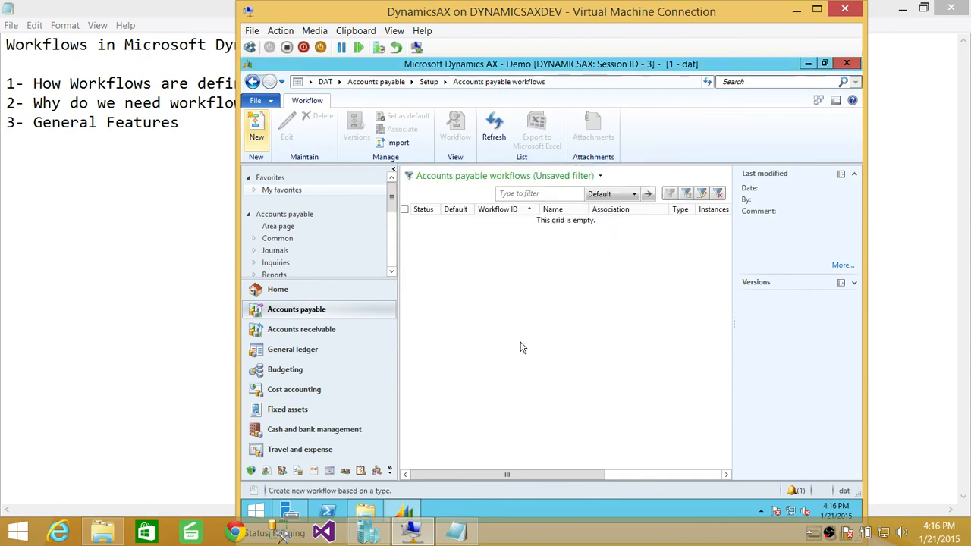
Step: Open General ledger workflows, preview the workflow types under New, then cancel
left_click(301, 329)
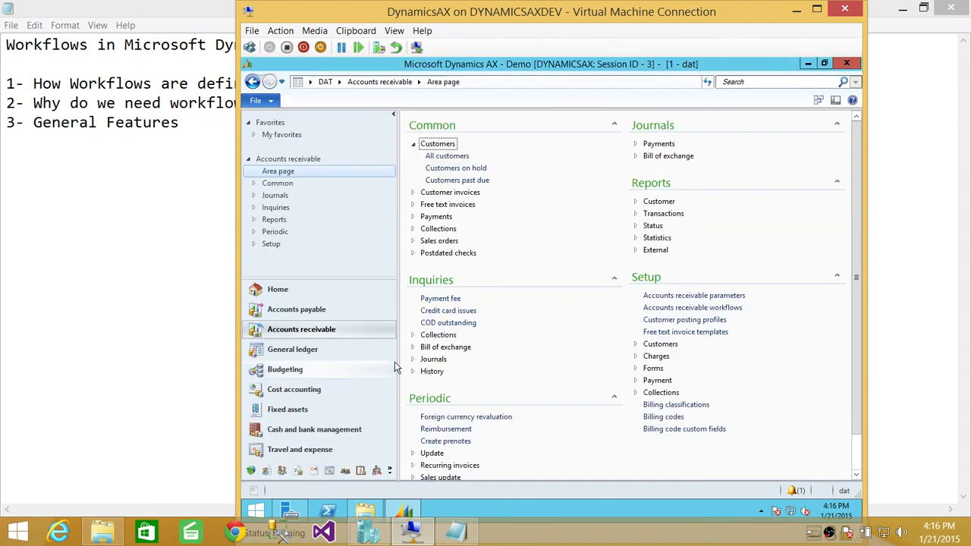
left_click(292, 348)
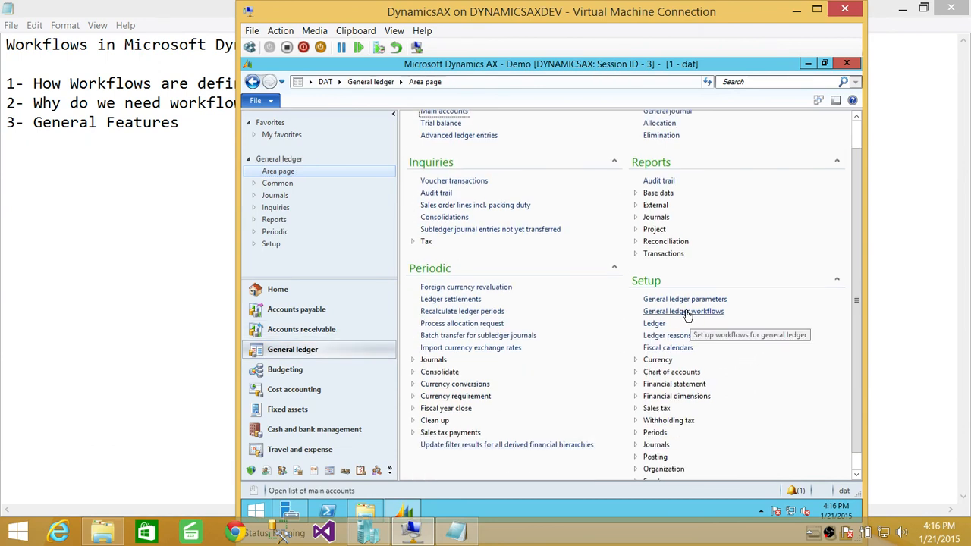
left_click(683, 311)
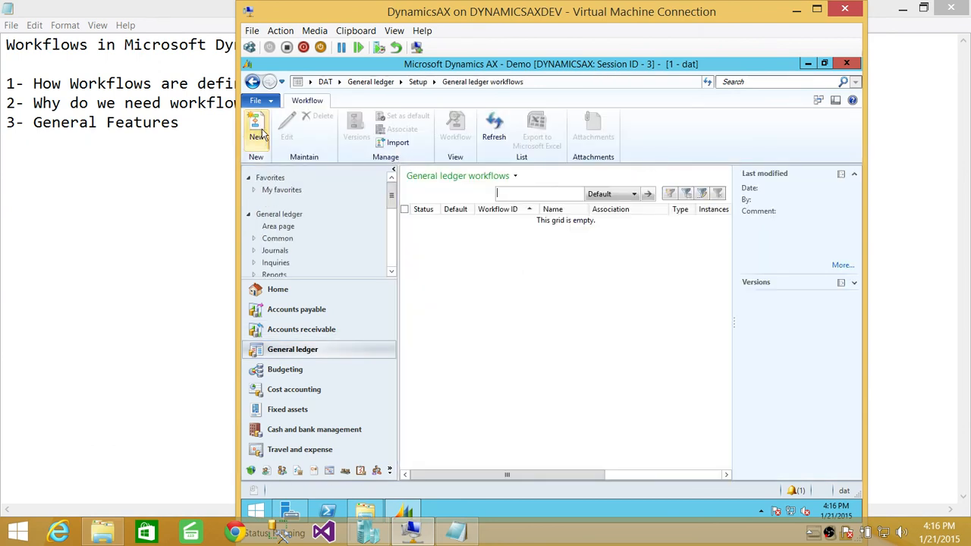
left_click(255, 129)
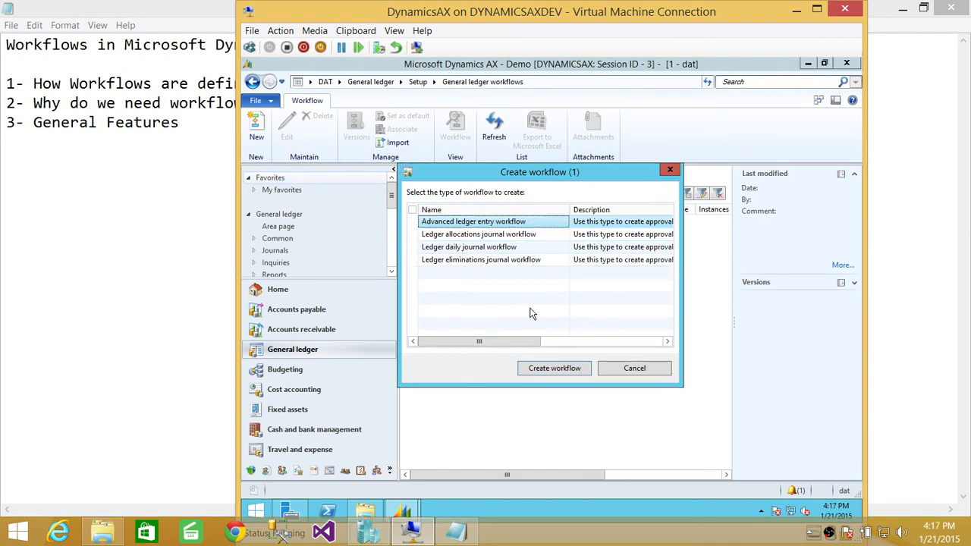
left_click(634, 368)
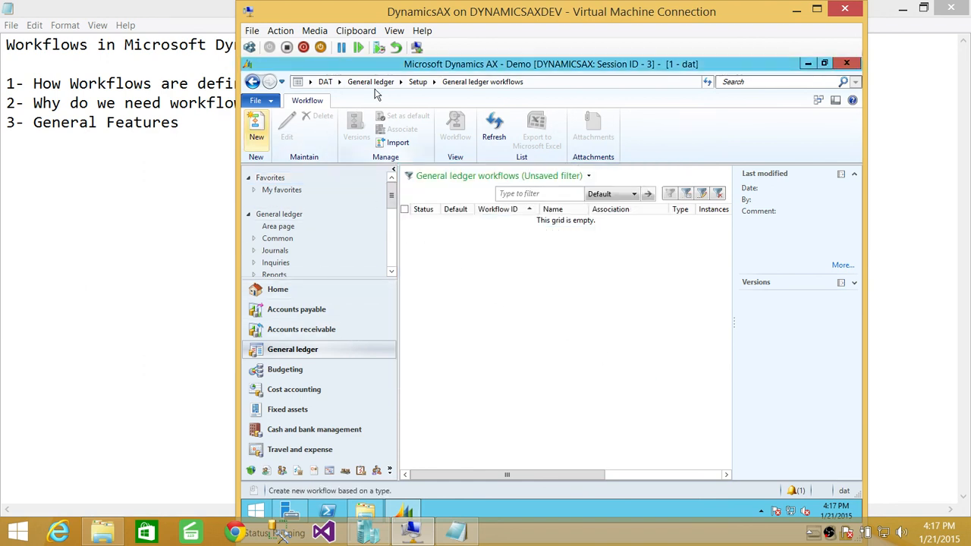
Step: Return to System administration via the module dropdown and scroll to Setup > Workflow
left_click(325, 82)
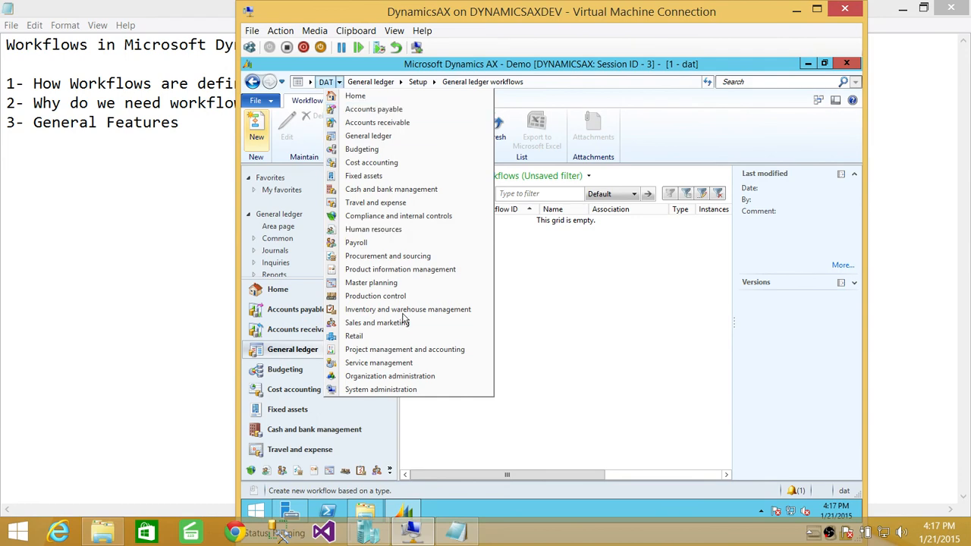
left_click(381, 389)
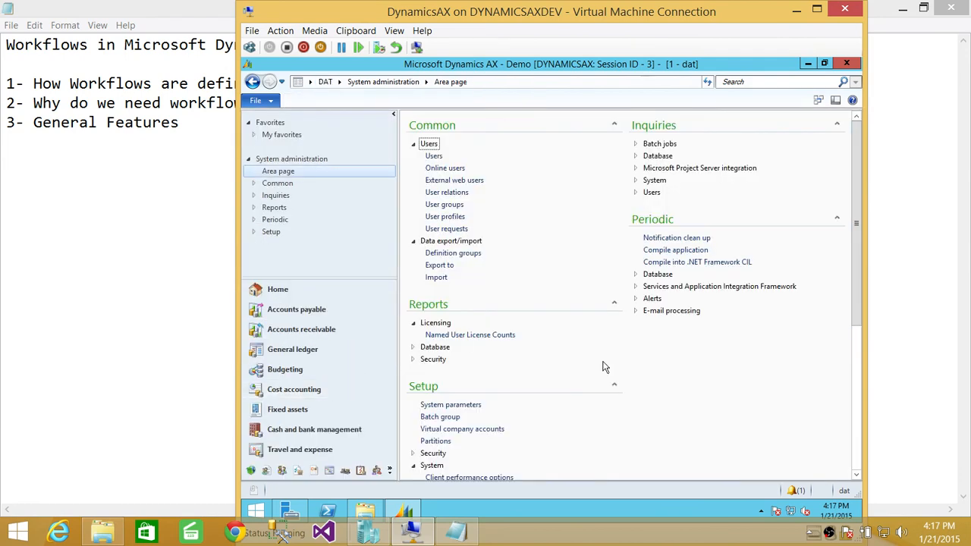
scroll("down", 3)
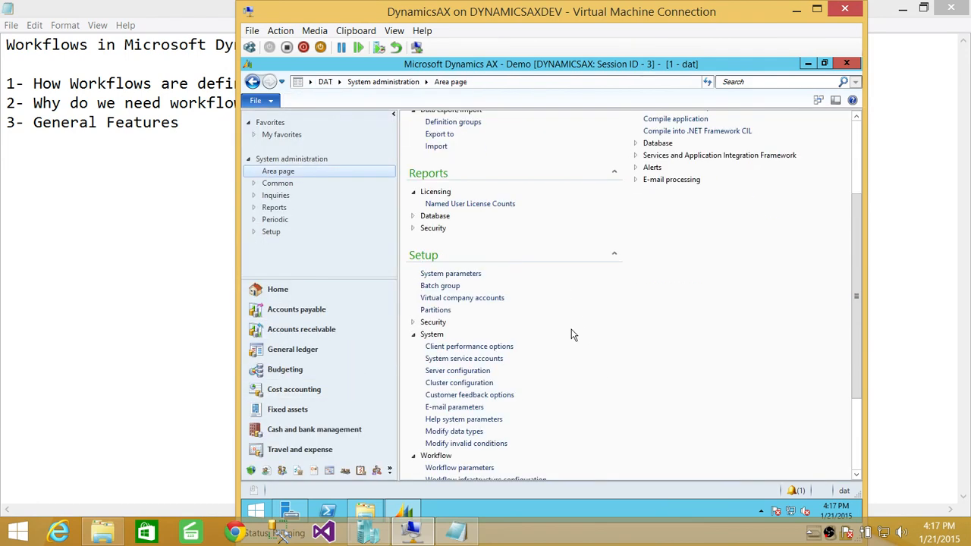
scroll("down", 3)
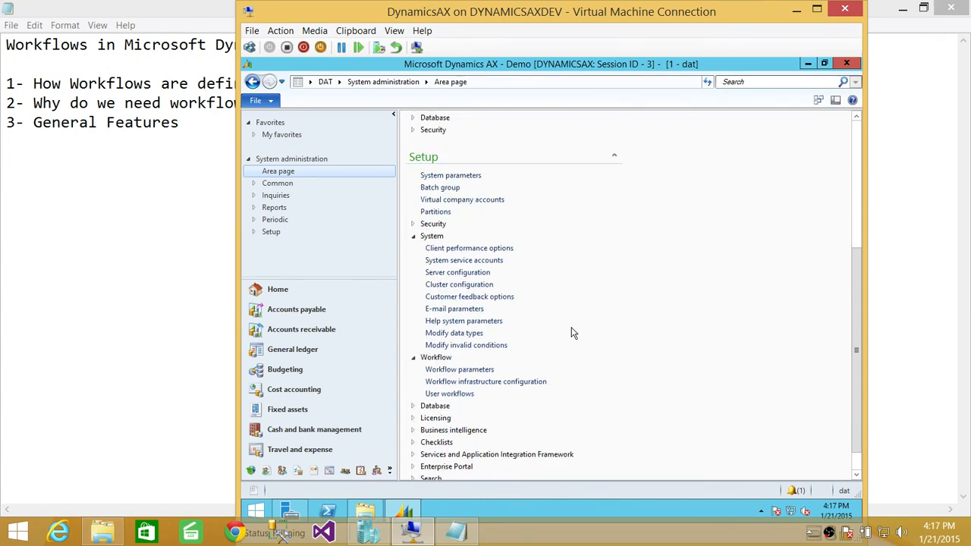
mouse_move(552, 400)
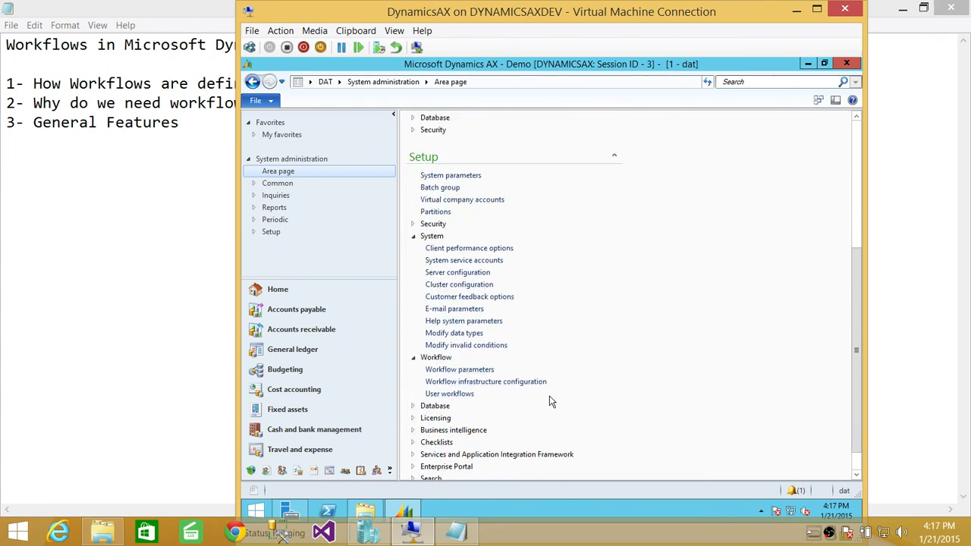
mouse_move(644, 321)
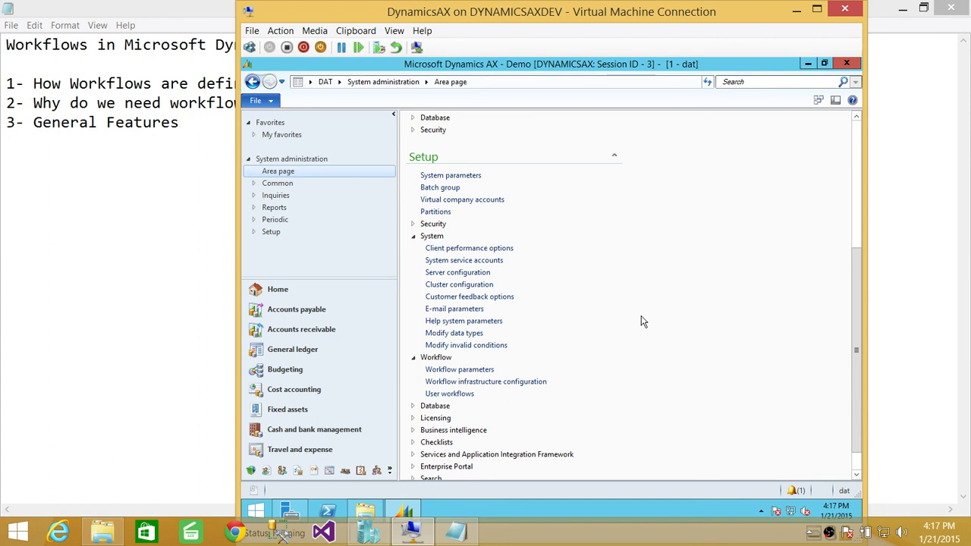
mouse_move(633, 282)
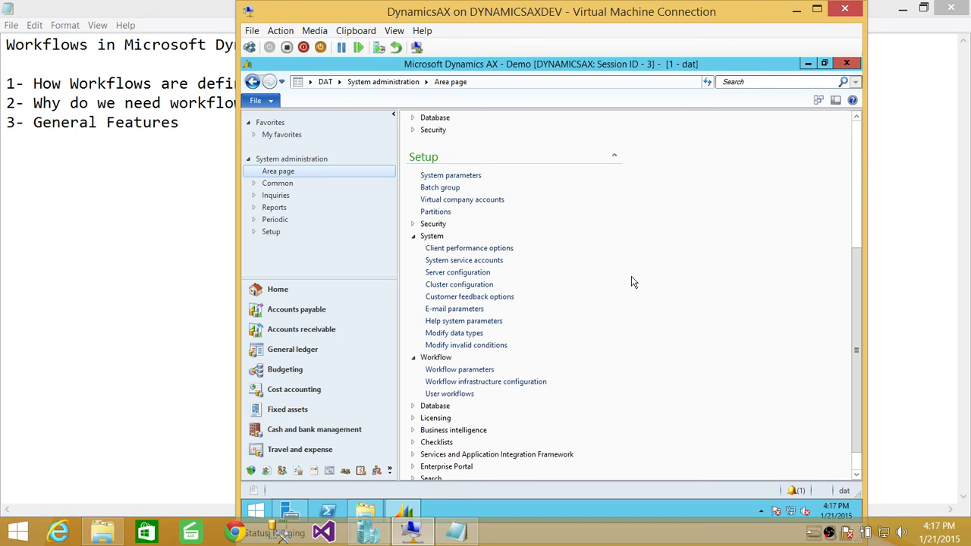
mouse_move(637, 242)
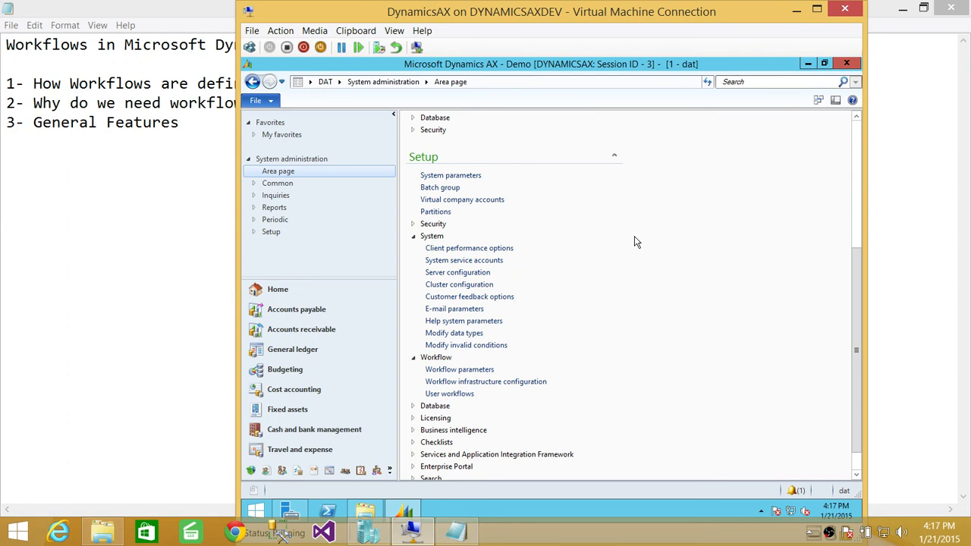
mouse_move(467, 190)
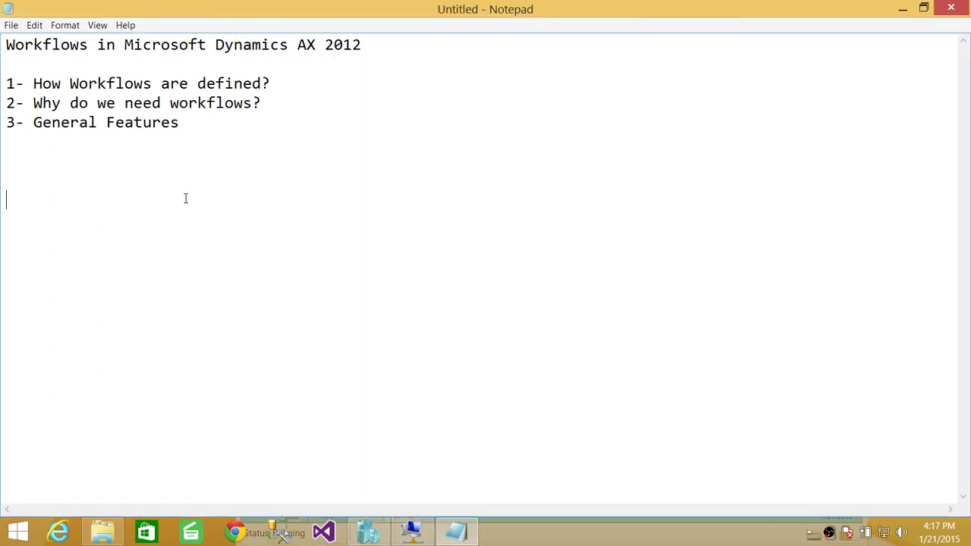
mouse_move(394, 209)
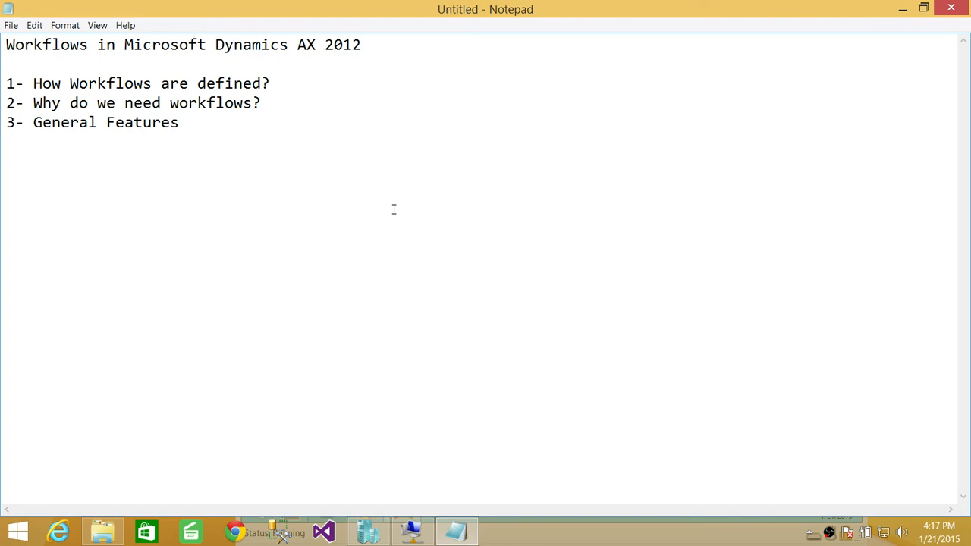
mouse_move(386, 224)
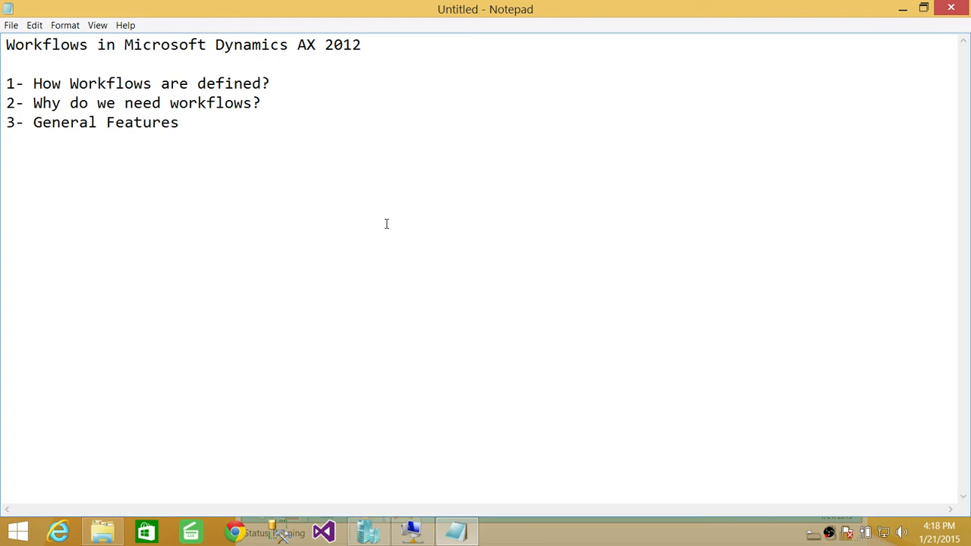